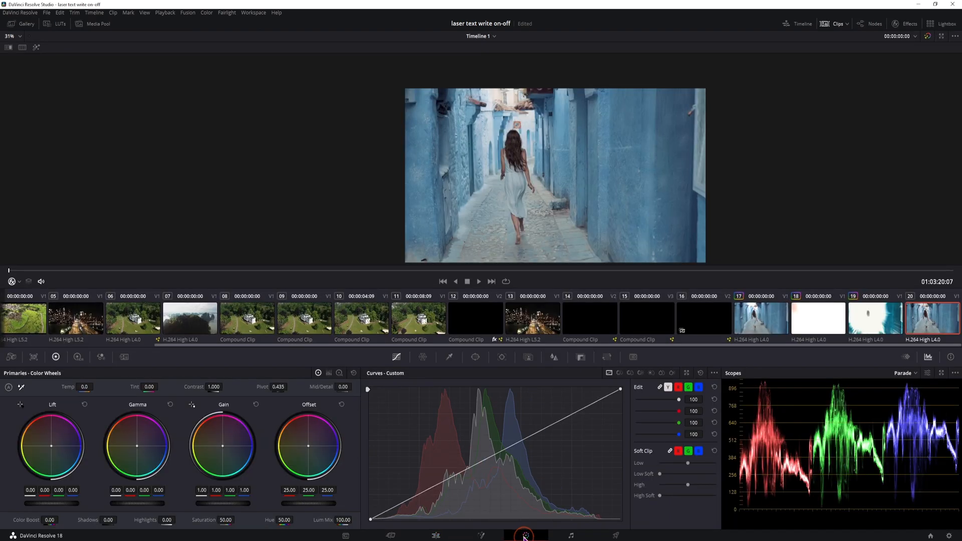
pyautogui.moveTo(881, 35)
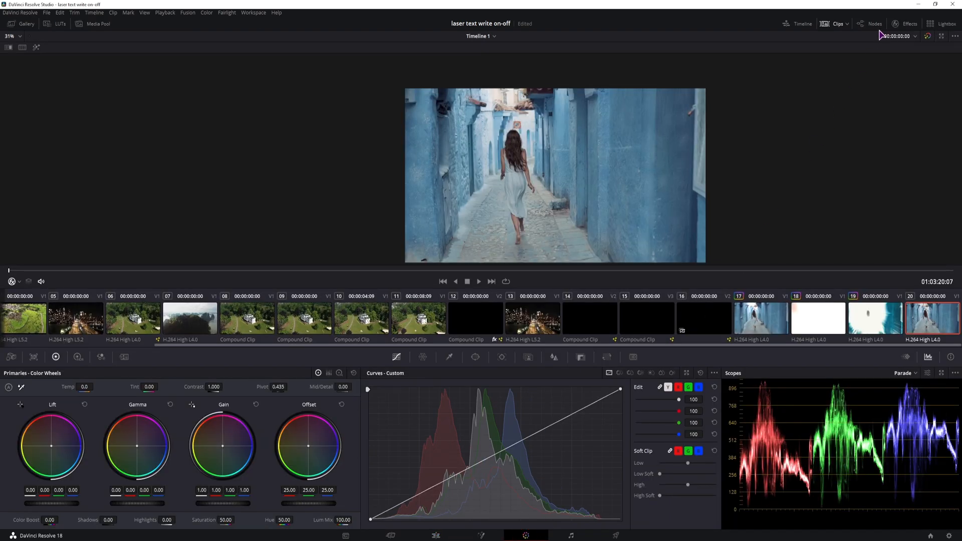
# - Show the node graph, add three serial nodes, and select node 02
pyautogui.click(869, 23)
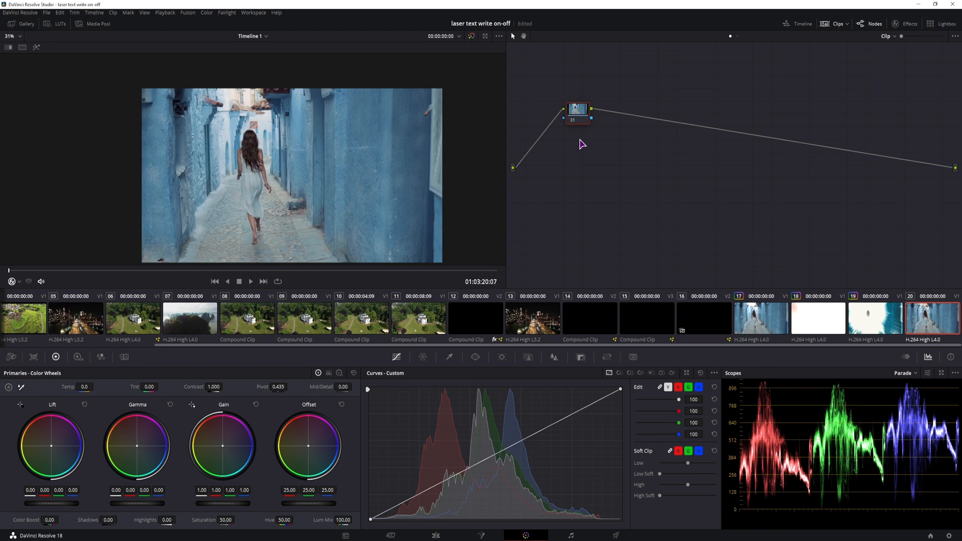
pyautogui.press('alt')
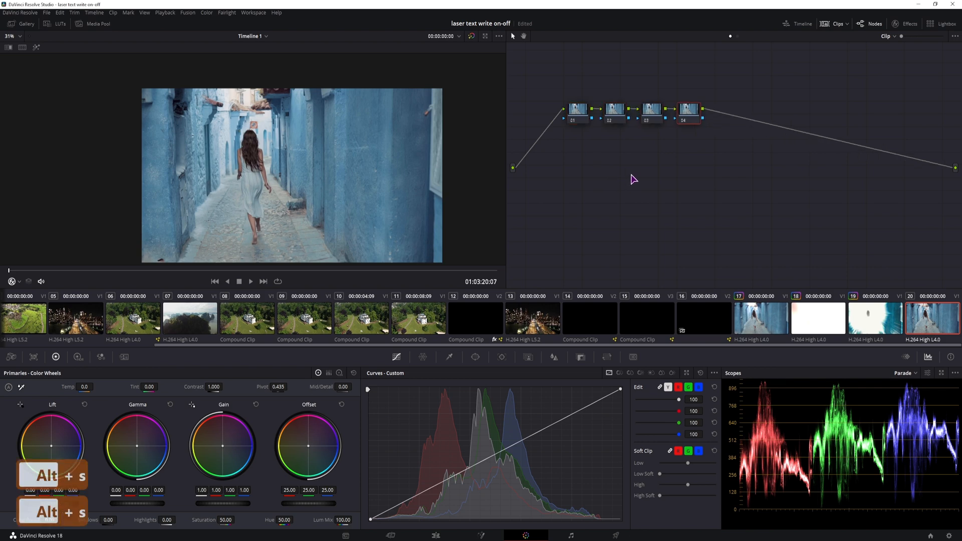
pyautogui.click(613, 109)
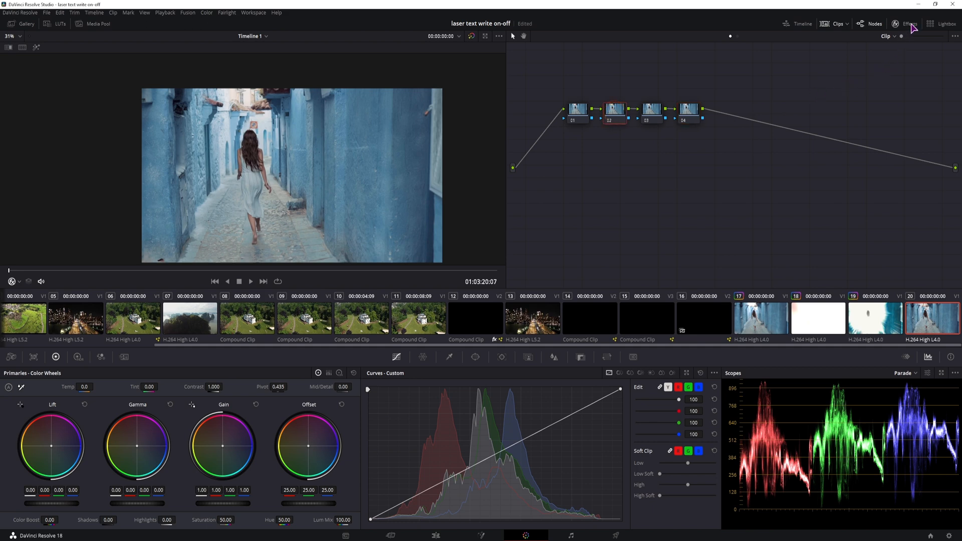
# - Apply Glow to node 02 with lower shine threshold, higher gain and pale yellow tint
pyautogui.click(909, 24)
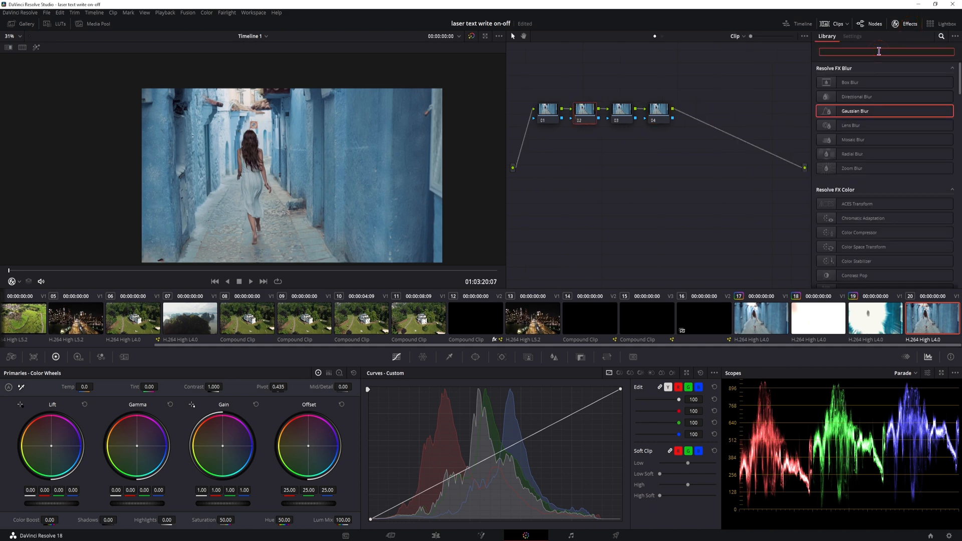
pyautogui.write('glow')
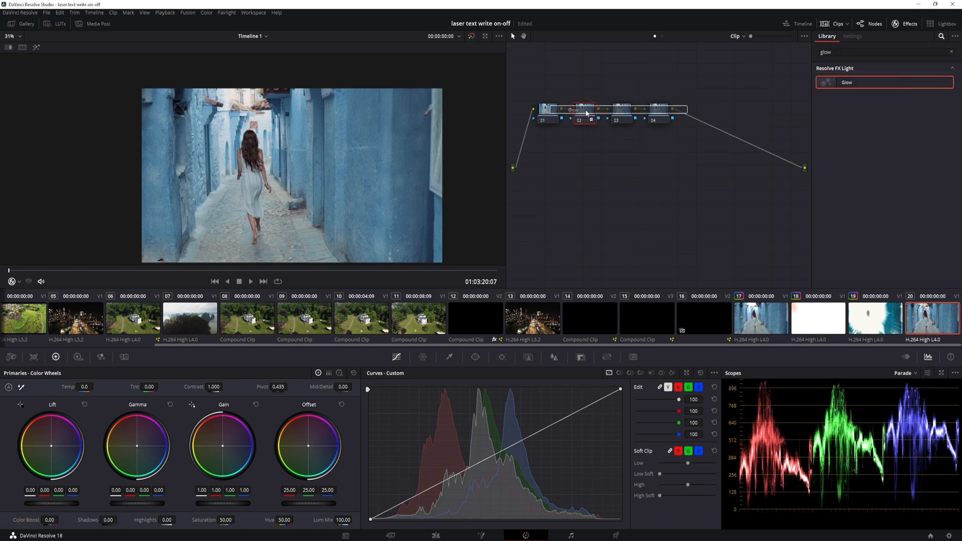
pyautogui.click(851, 36)
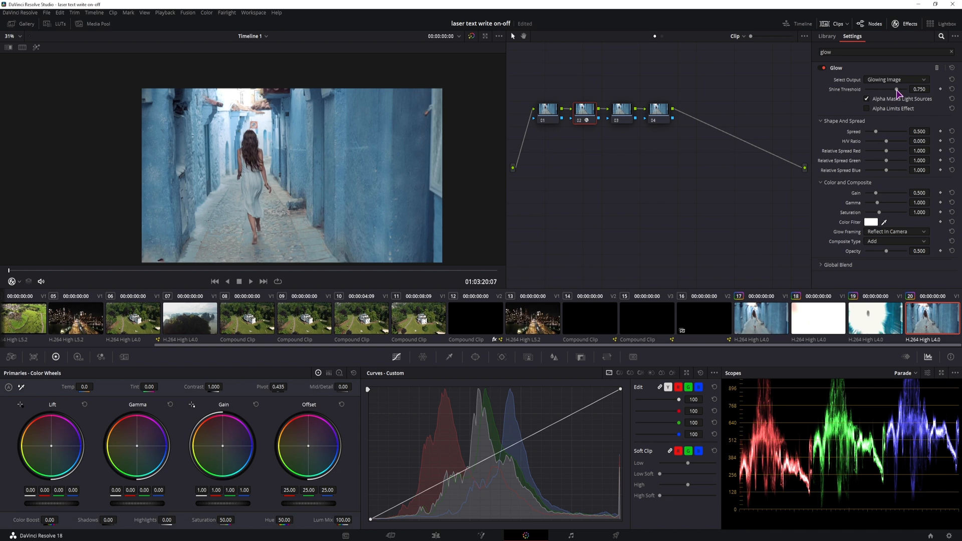
pyautogui.moveTo(905, 89); pyautogui.dragTo(893, 89)
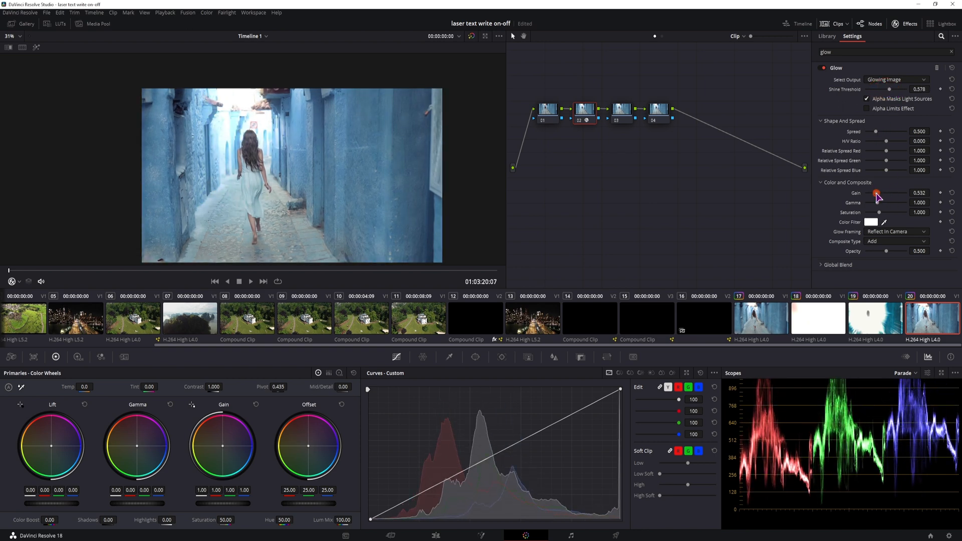
pyautogui.moveTo(877, 192); pyautogui.dragTo(902, 192)
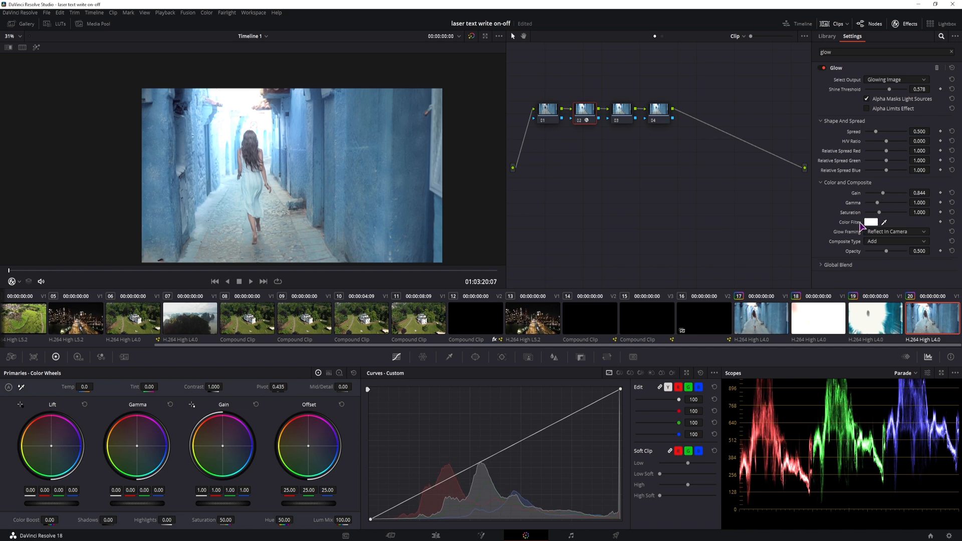
pyautogui.click(869, 221)
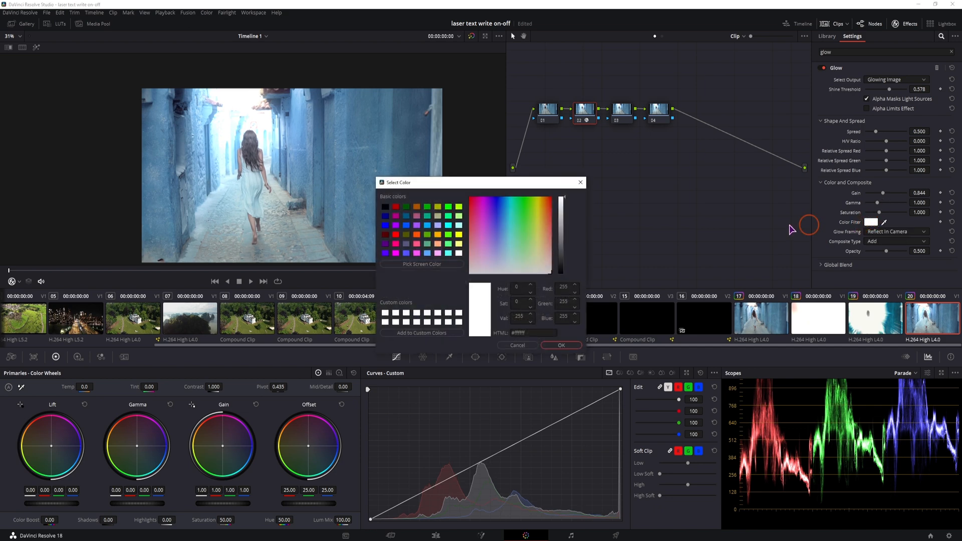
pyautogui.click(538, 252)
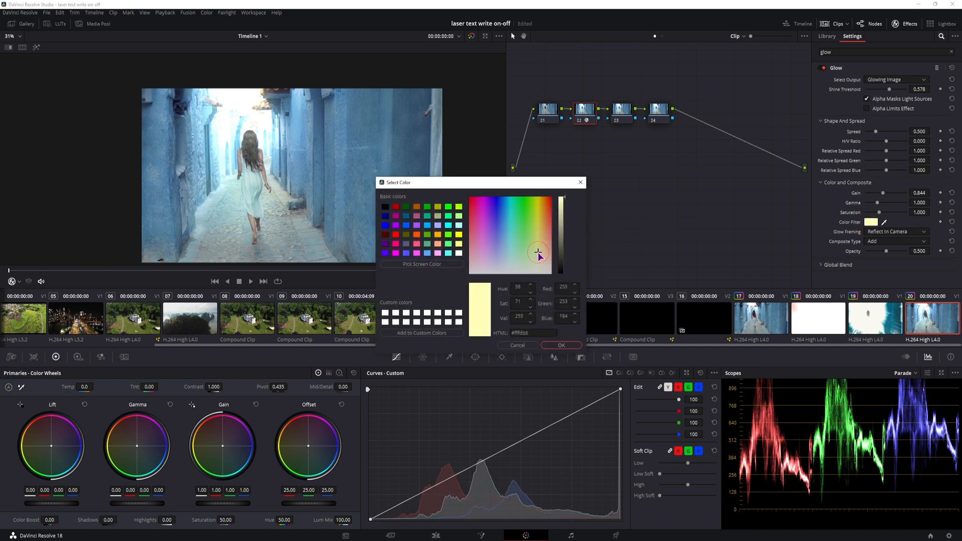
pyautogui.click(536, 250)
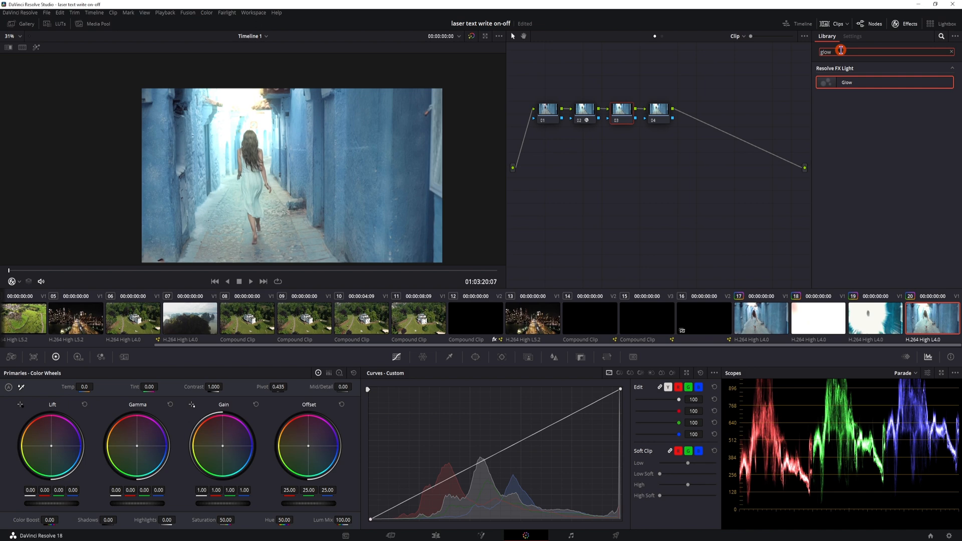
# - Add a Headlight preset Lens Flare to node 03, moved toward the top, and keyframe its position
pyautogui.write('lens')
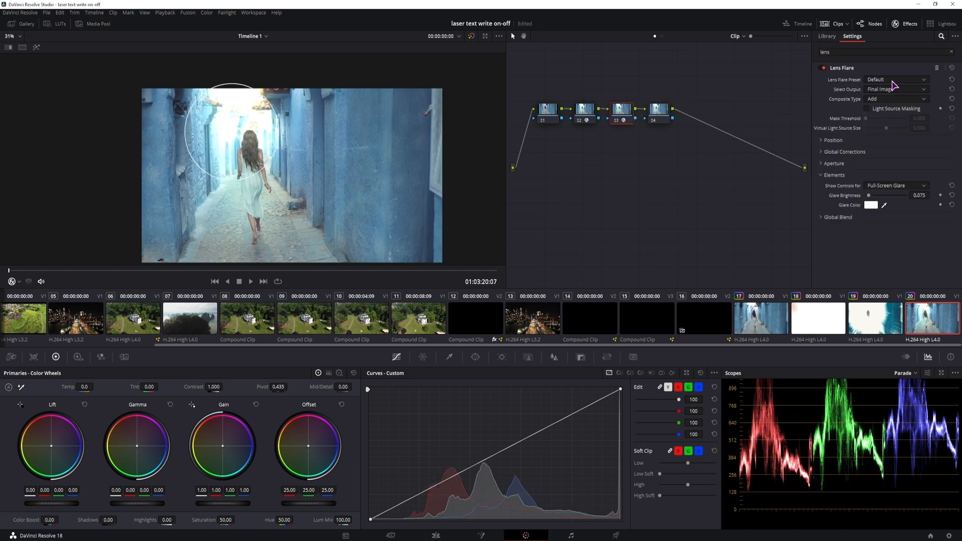
pyautogui.click(896, 79)
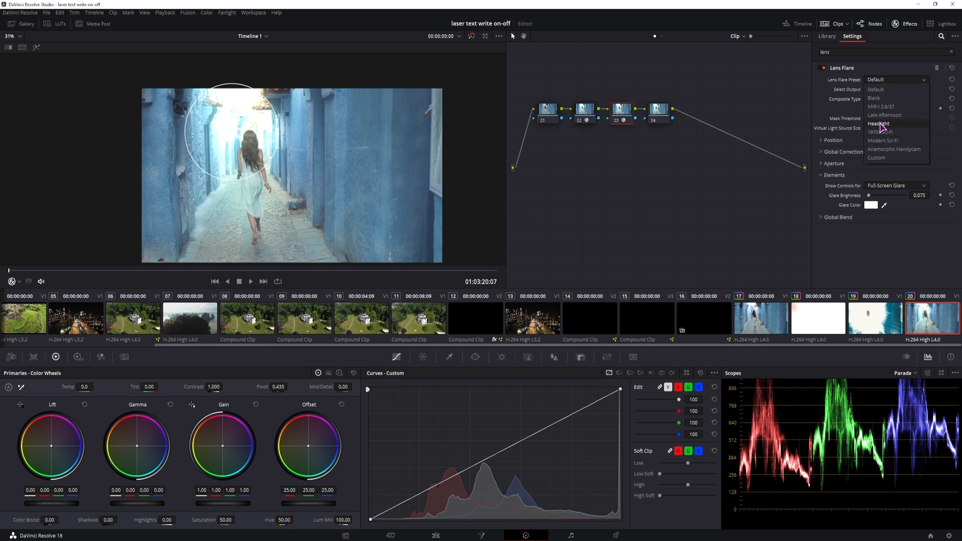
pyautogui.click(878, 123)
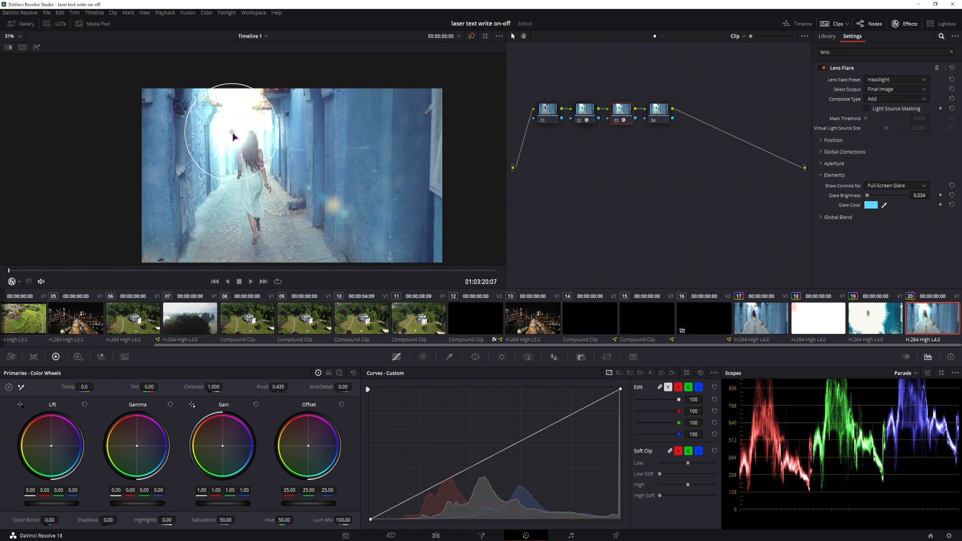
pyautogui.moveTo(231, 135); pyautogui.dragTo(232, 99)
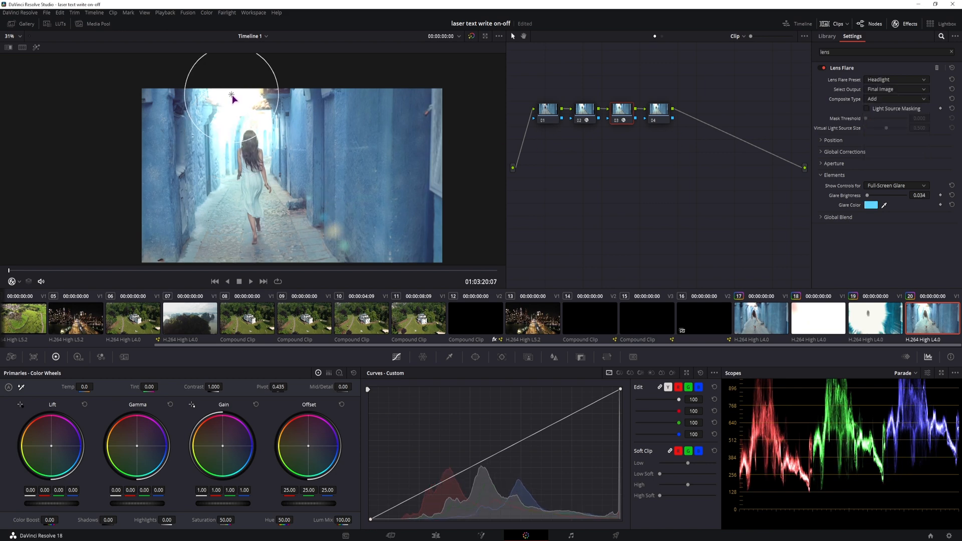
pyautogui.click(895, 79)
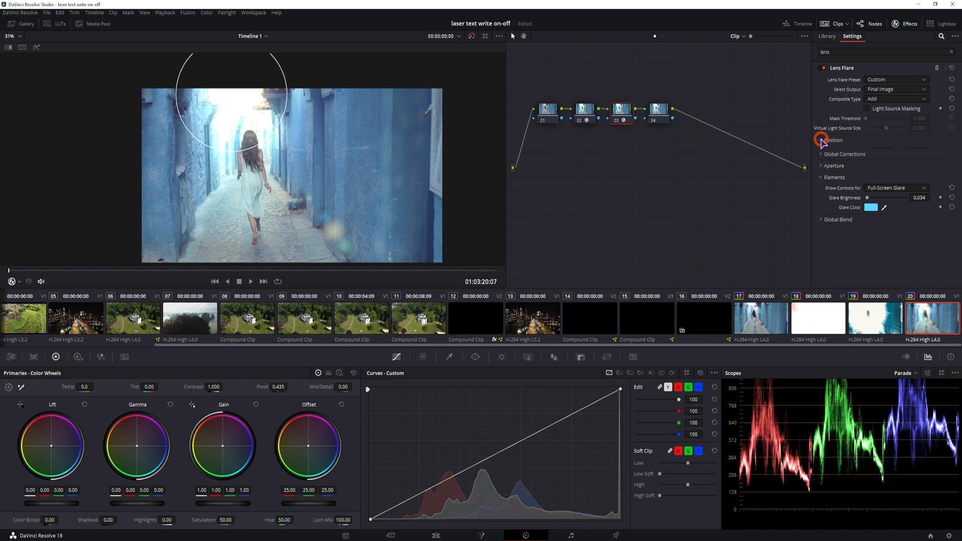
pyautogui.click(830, 140)
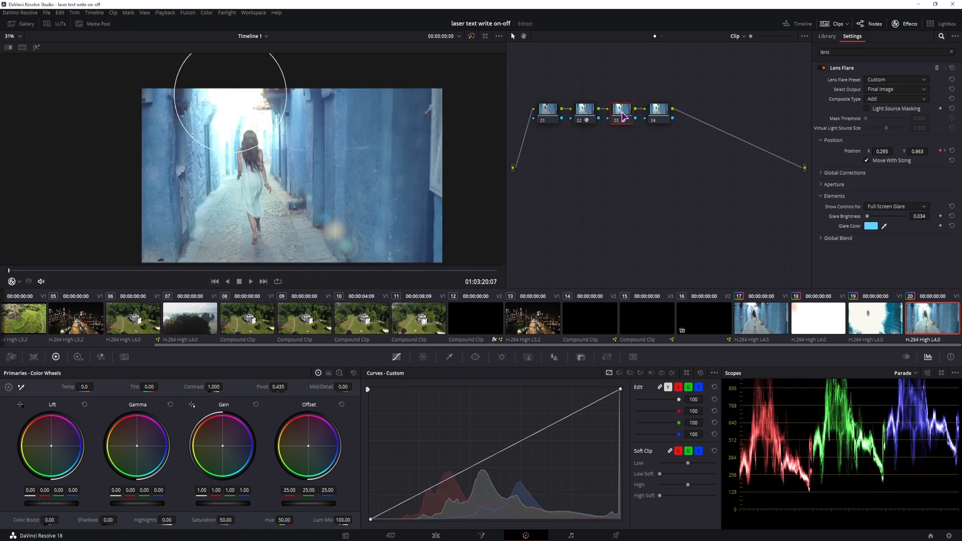
# - Apply Light Rays to node 04 with lower source threshold and longer, softer rays
pyautogui.click(659, 109)
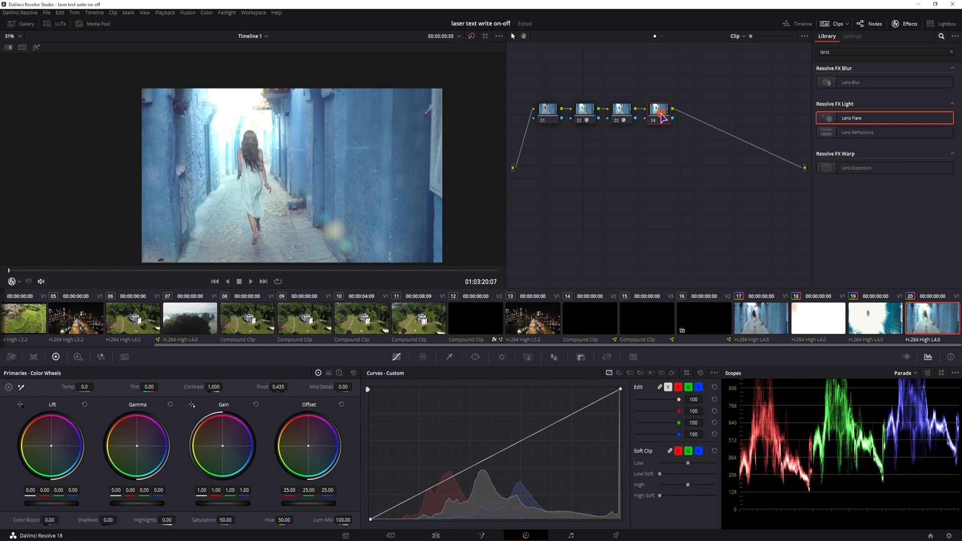
pyautogui.write('light')
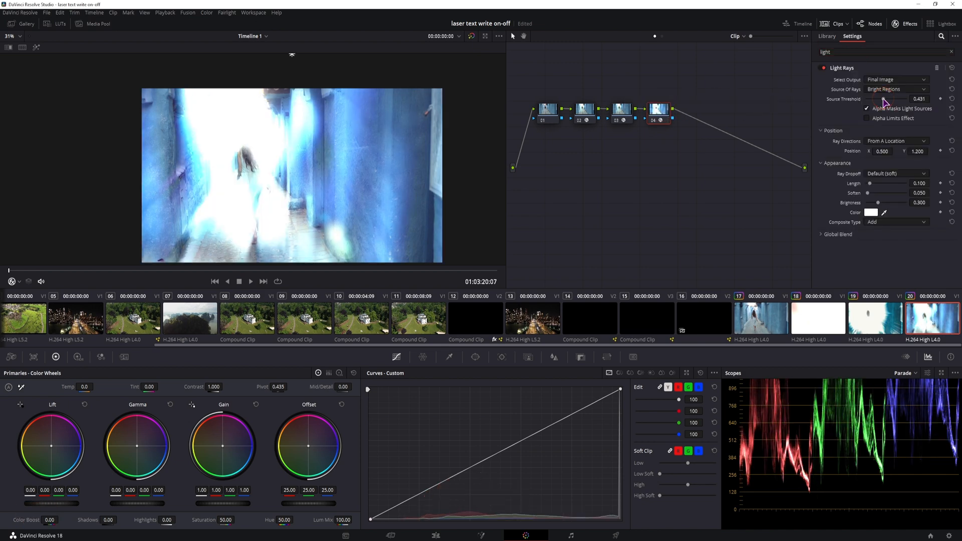
pyautogui.moveTo(896, 99); pyautogui.dragTo(883, 99)
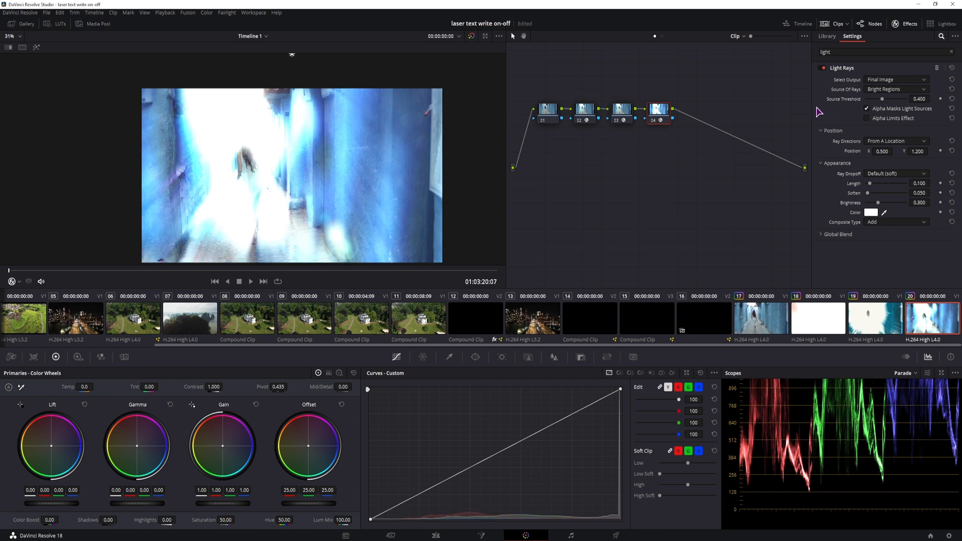
pyautogui.moveTo(857, 145)
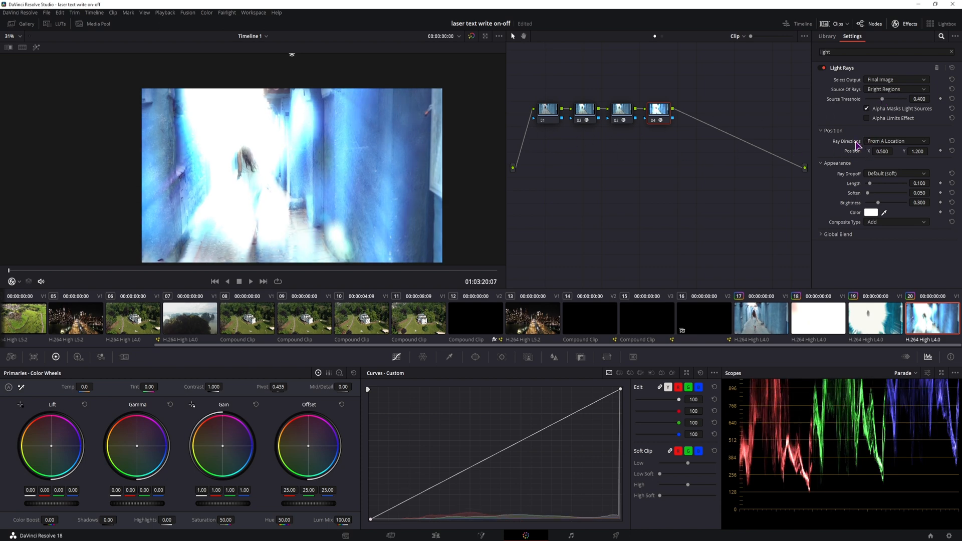
pyautogui.click(895, 141)
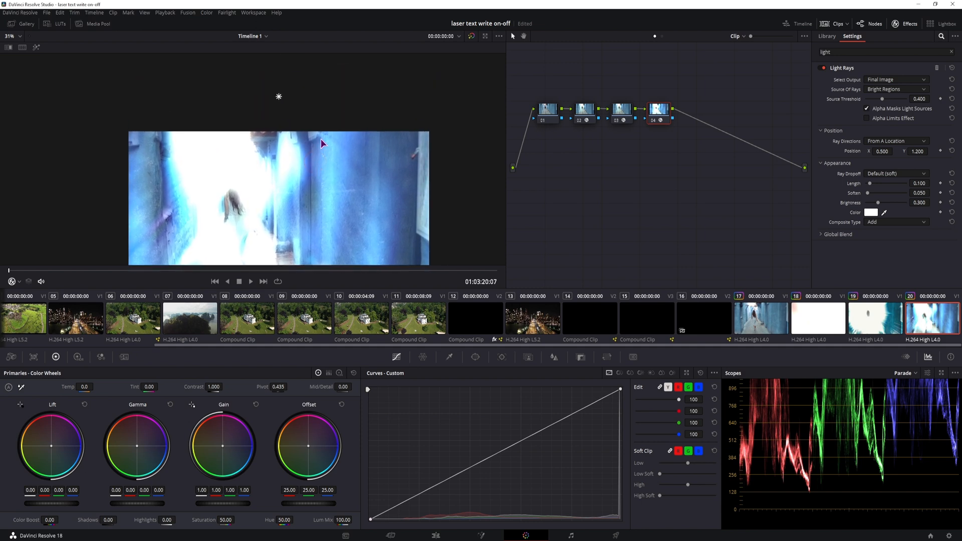
pyautogui.moveTo(281, 100)
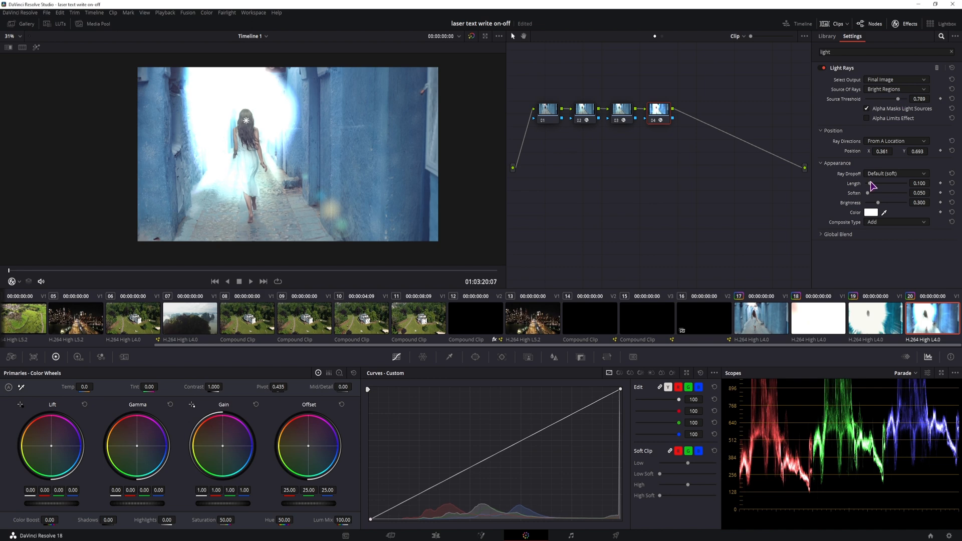
pyautogui.moveTo(878, 183); pyautogui.dragTo(869, 183)
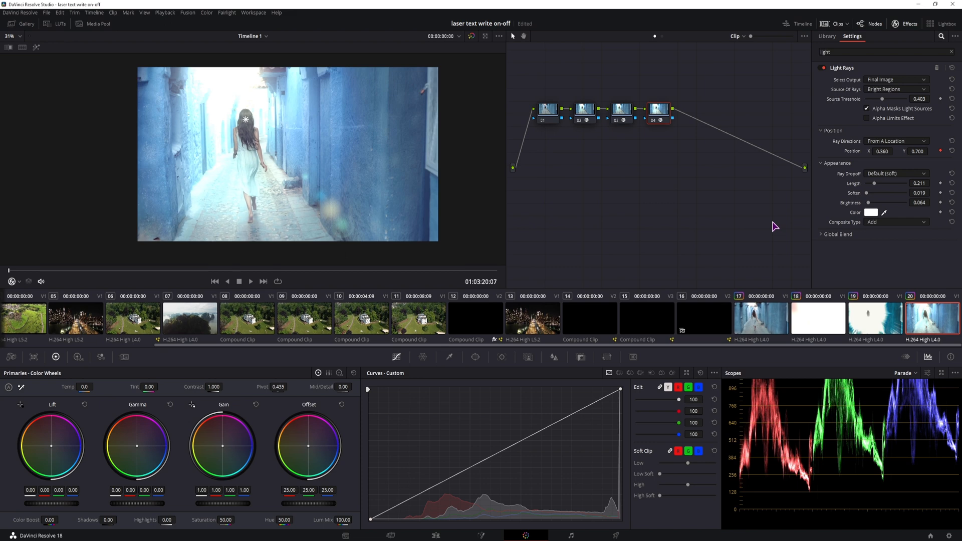
pyautogui.moveTo(834, 221)
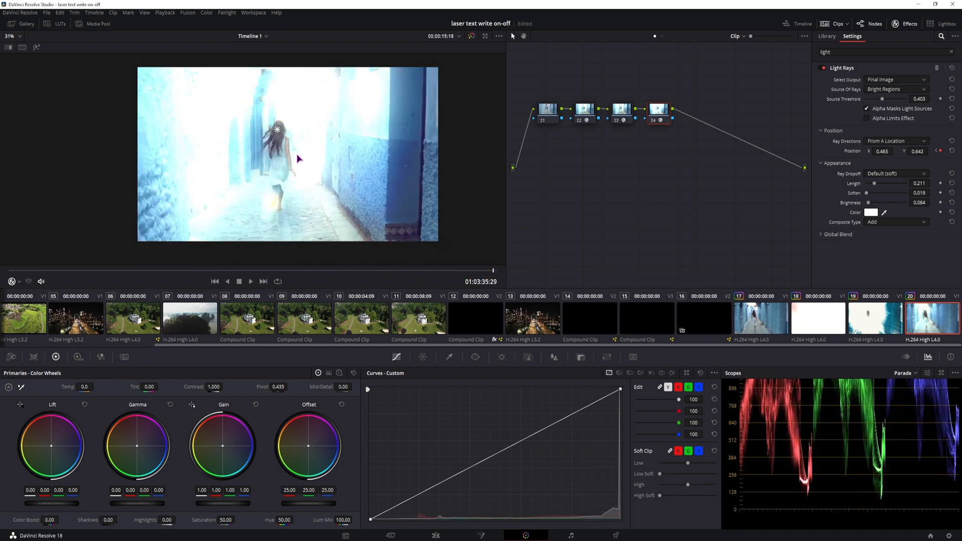
# - Keyframe the light rays above the woman later in the clip, tweak threshold, and reselect node 03
pyautogui.click(584, 108)
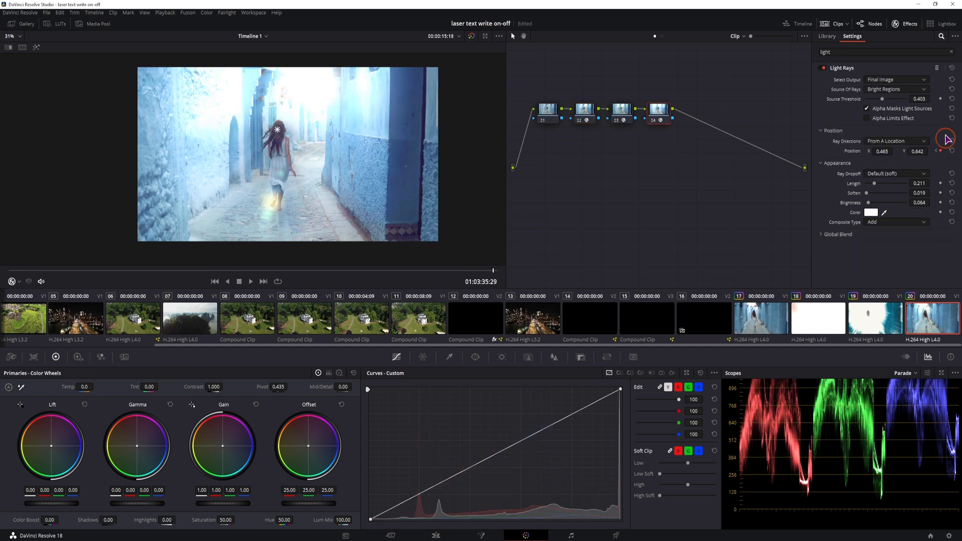
pyautogui.moveTo(882, 98); pyautogui.dragTo(901, 99)
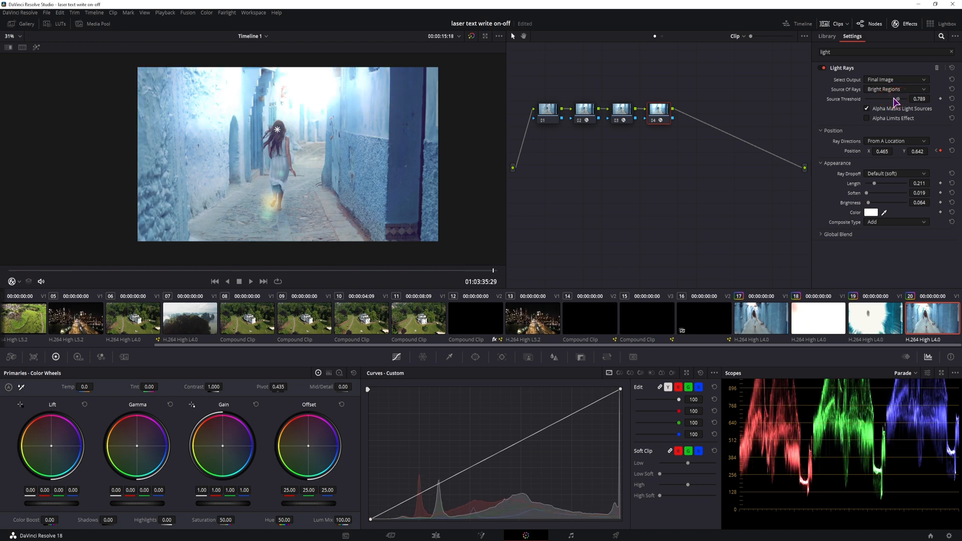
pyautogui.moveTo(901, 98); pyautogui.dragTo(889, 99)
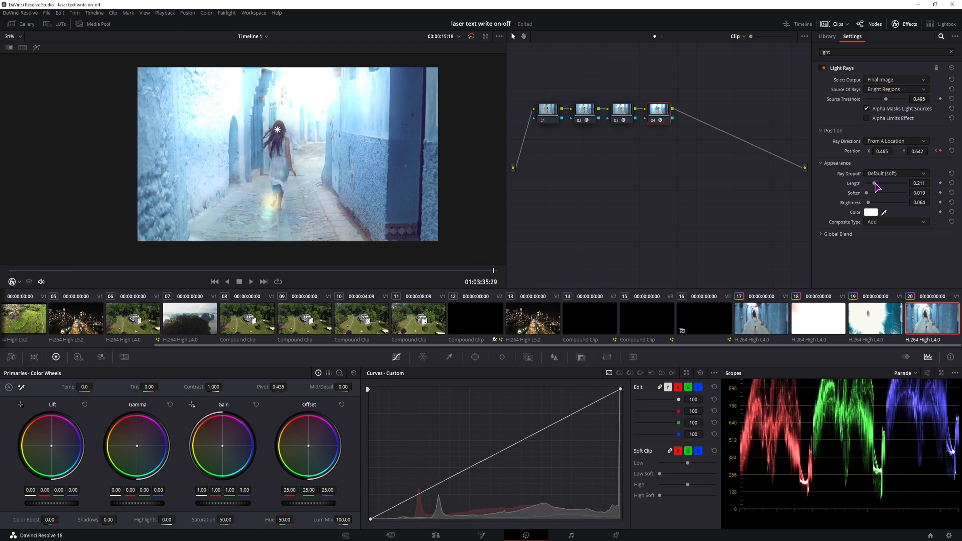
pyautogui.click(621, 109)
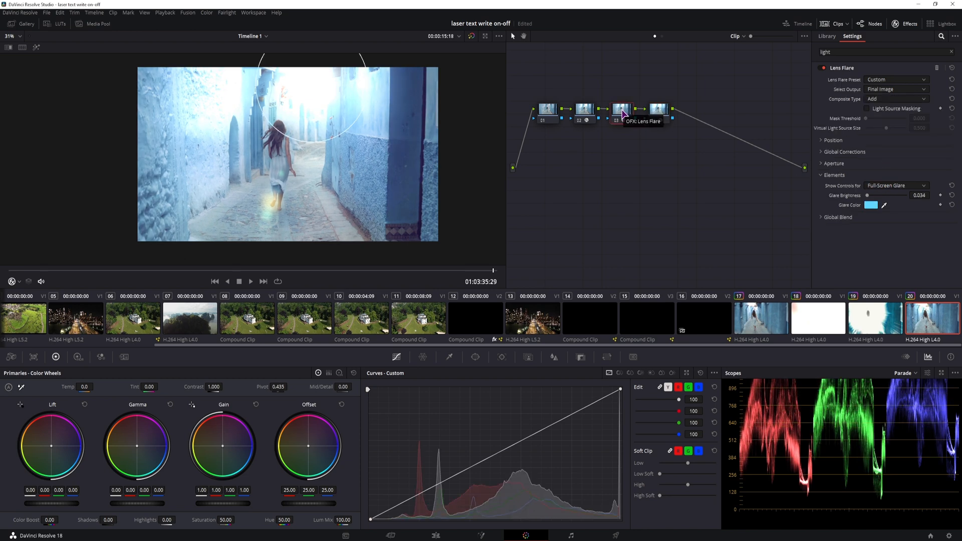